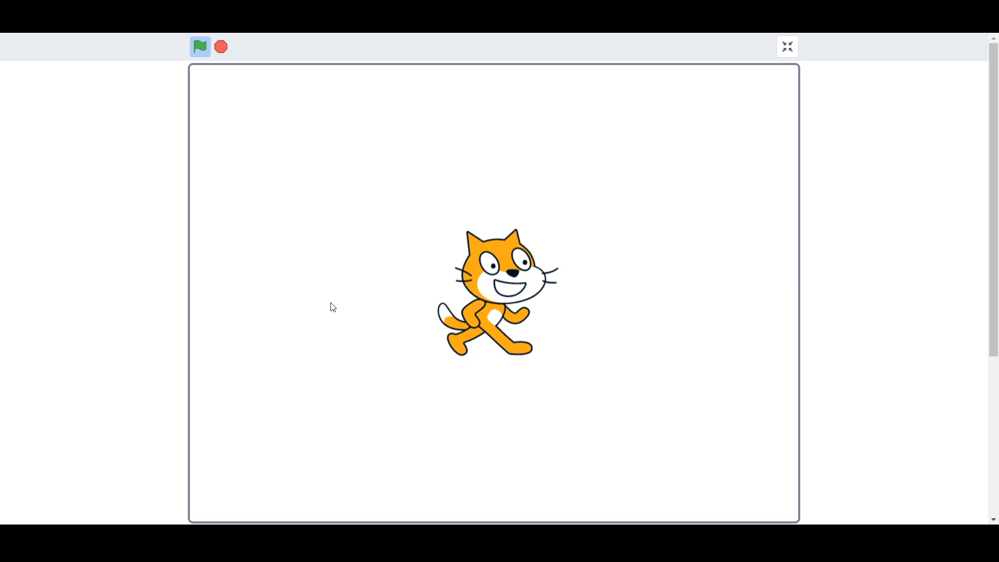
mouse_move(156, 329)
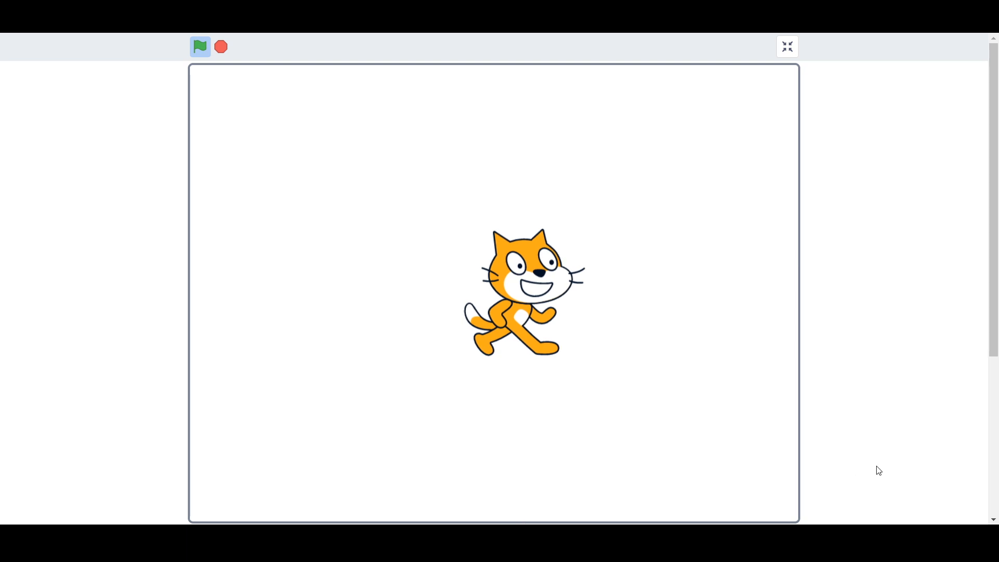
Exit the full-screen stage and return to Sprite1's empty code editor
left_click(787, 47)
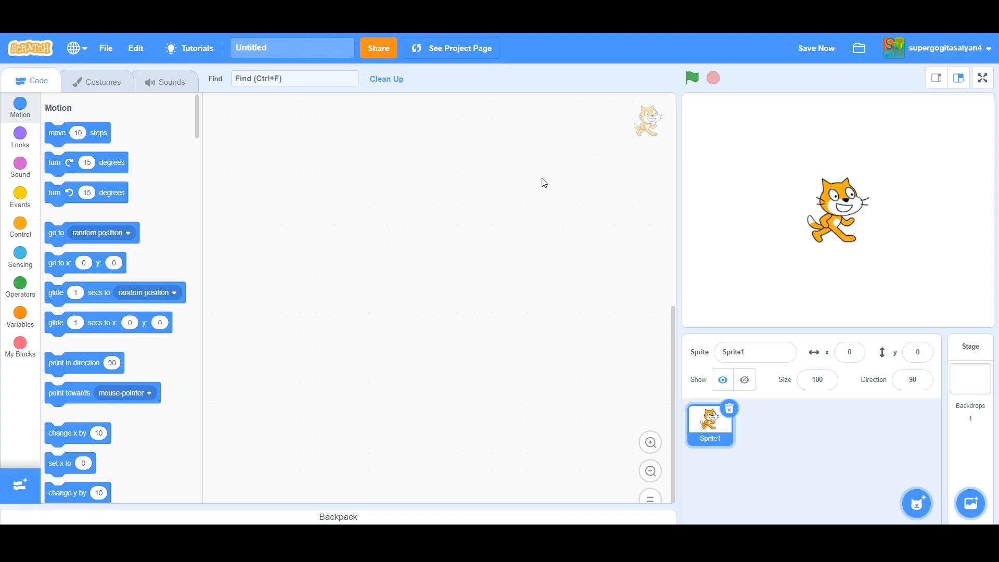
mouse_move(341, 70)
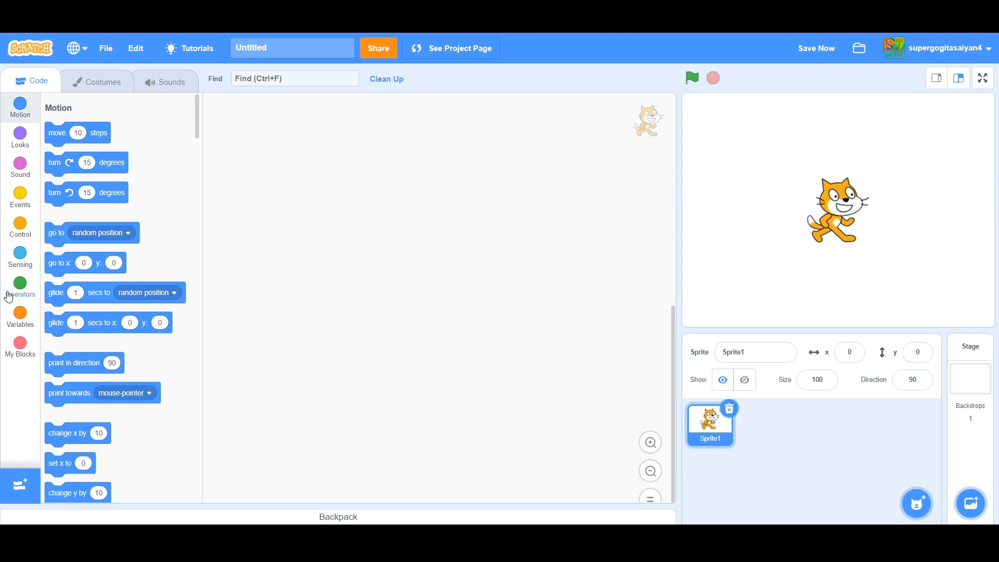
Show the Variables category listing XV and YV, leaving their stage readouts hidden
left_click(19, 316)
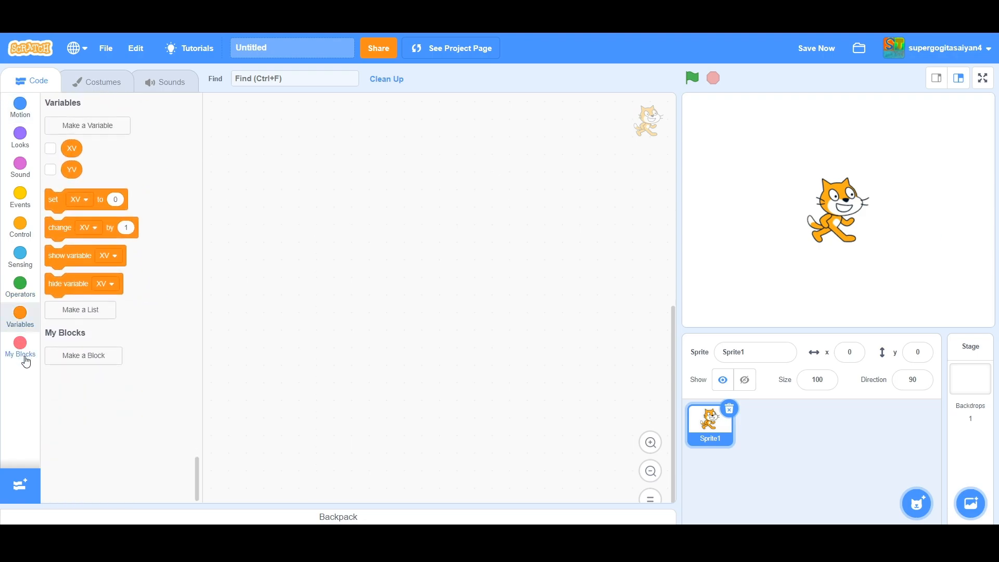
left_click(50, 168)
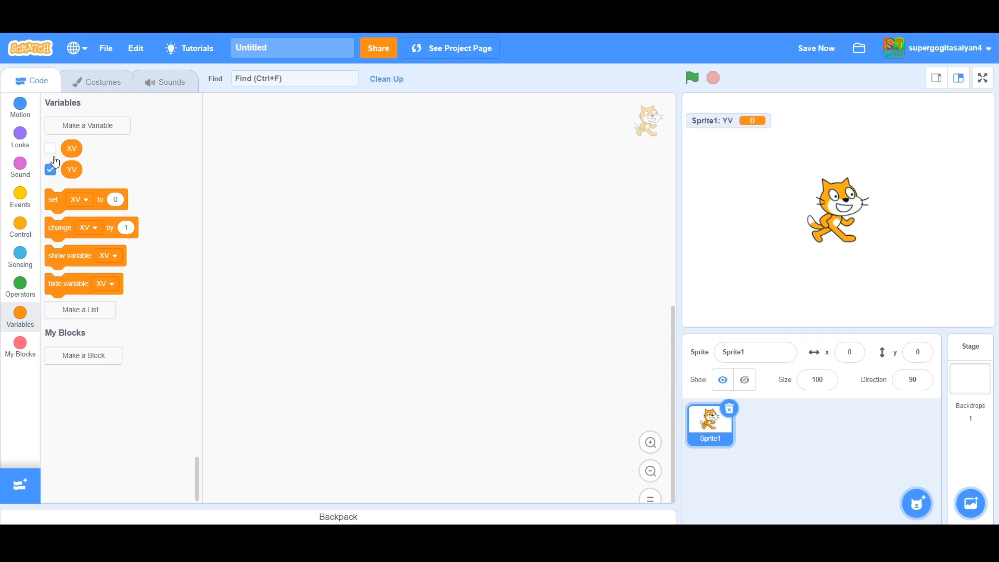
left_click(50, 148)
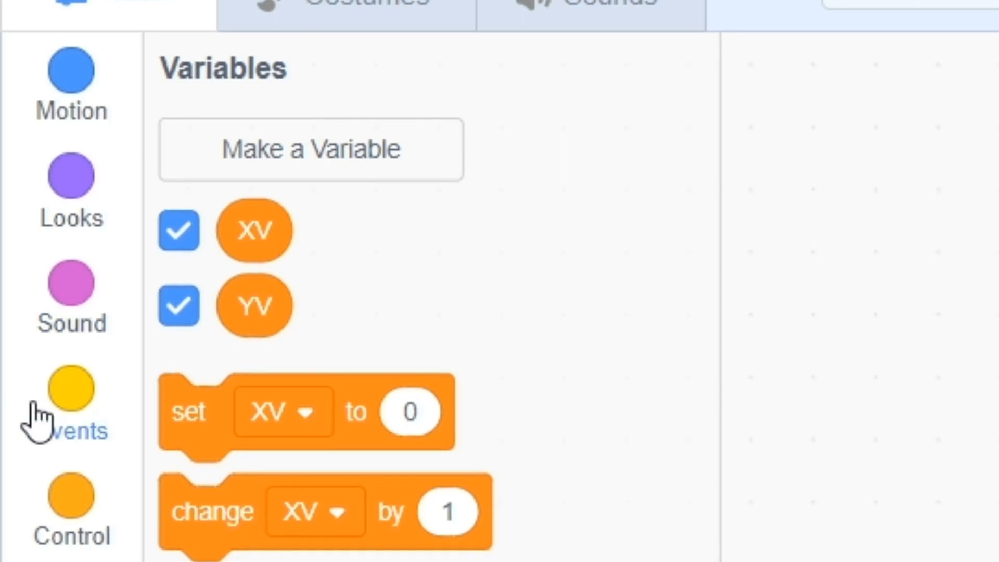
left_click(179, 230)
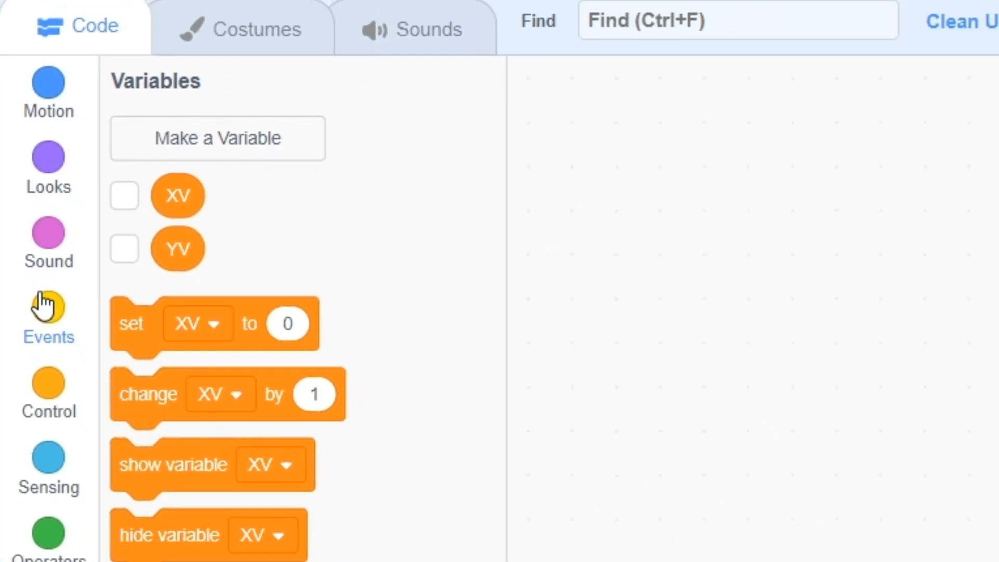
Assemble a green-flag script that shows the cat and forever checks up, down, right and left arrows
left_click(47, 318)
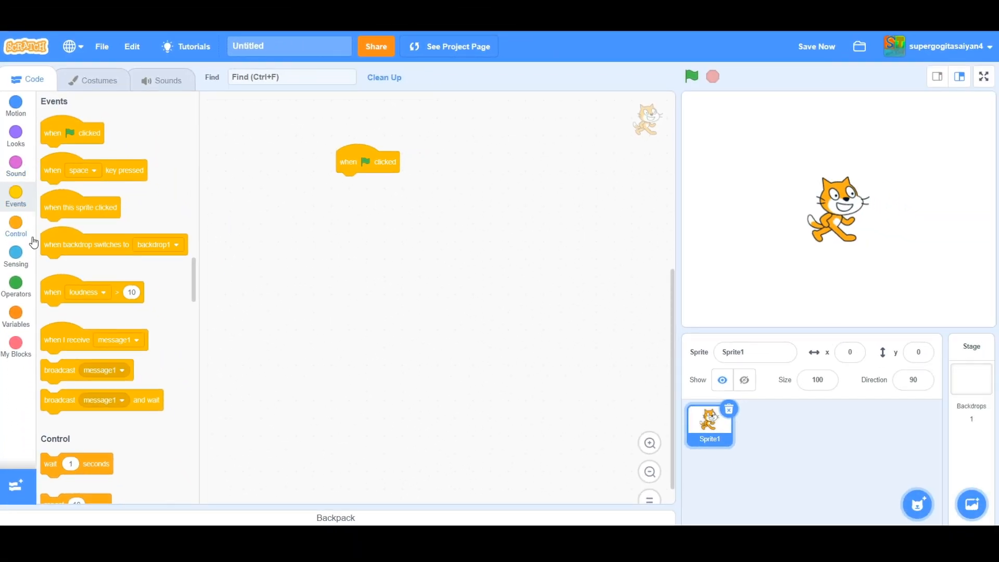
left_click(16, 225)
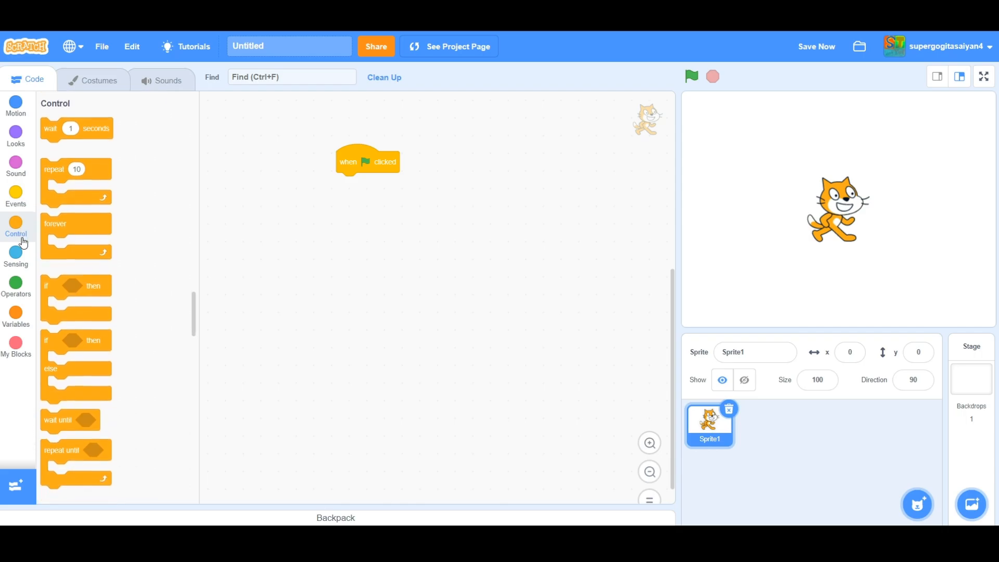
left_click(16, 134)
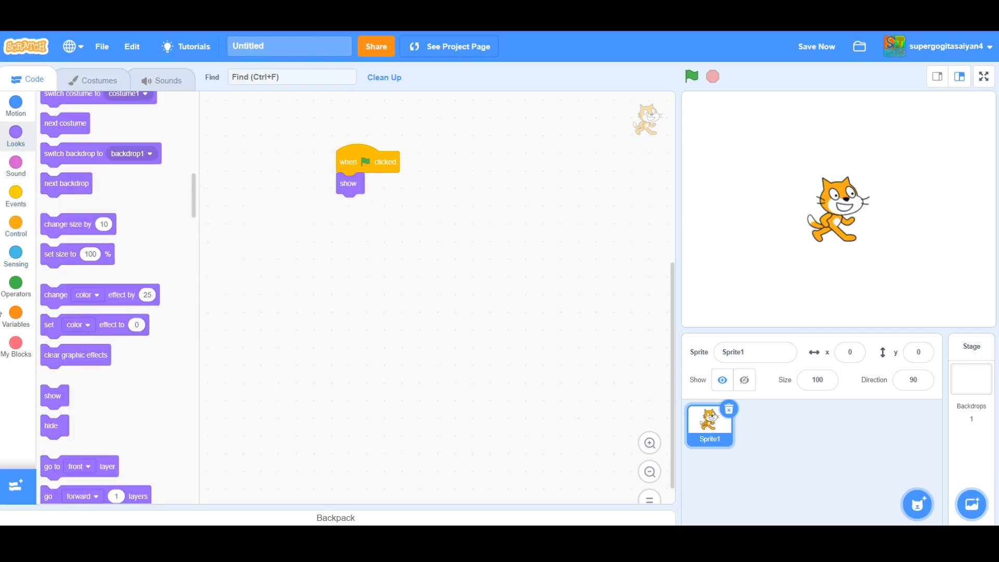
left_click(16, 225)
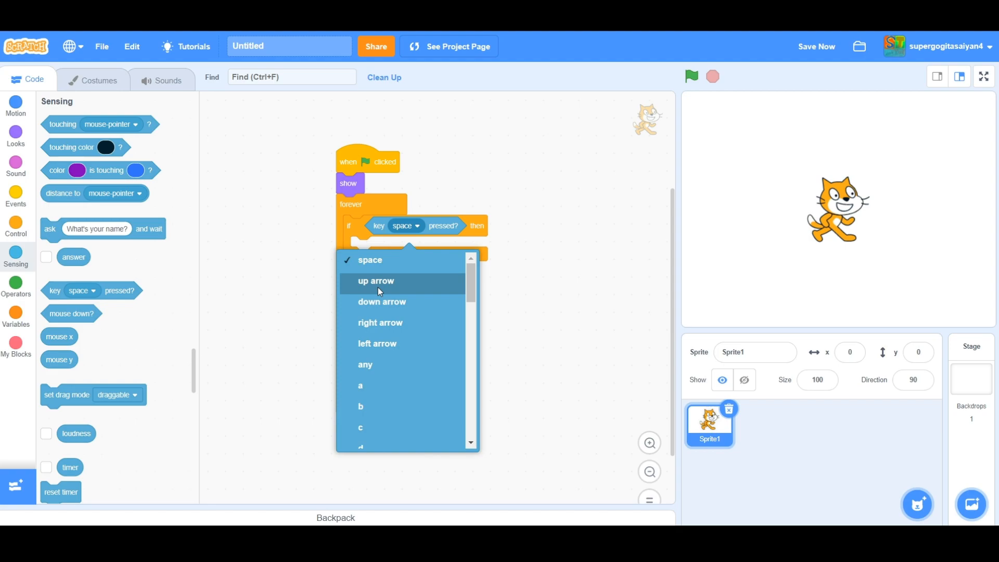
left_click(380, 322)
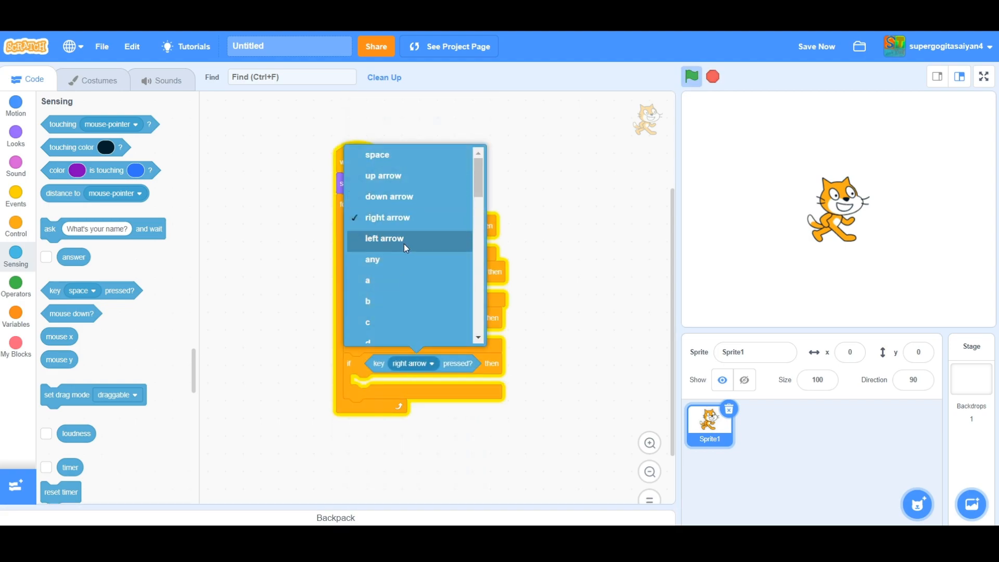
left_click(383, 238)
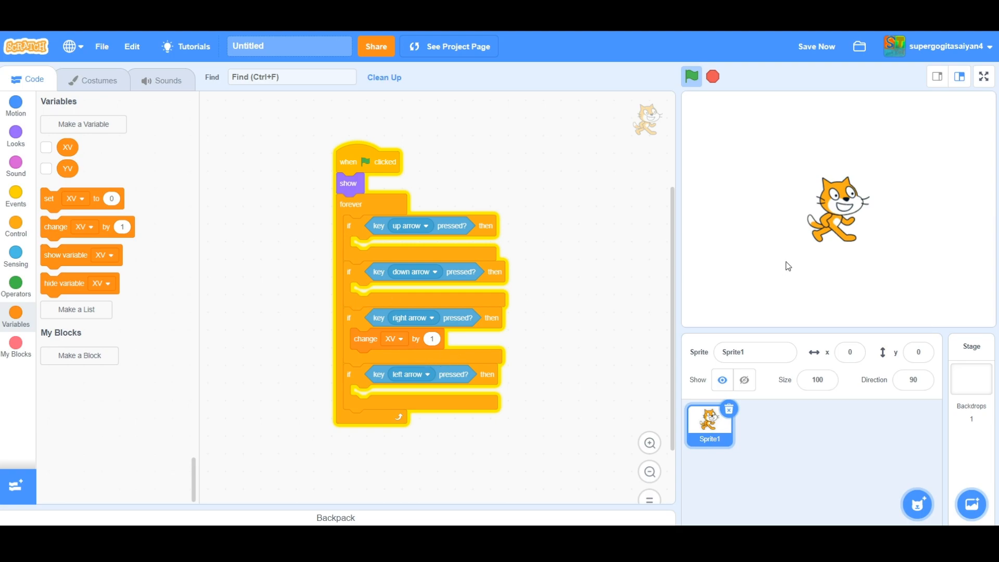
mouse_move(970, 201)
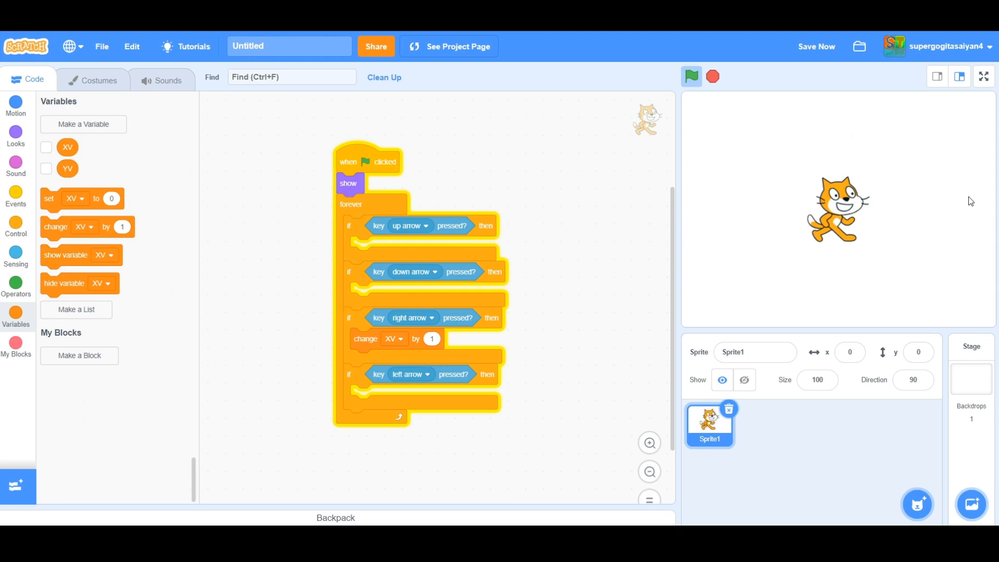
mouse_move(510, 316)
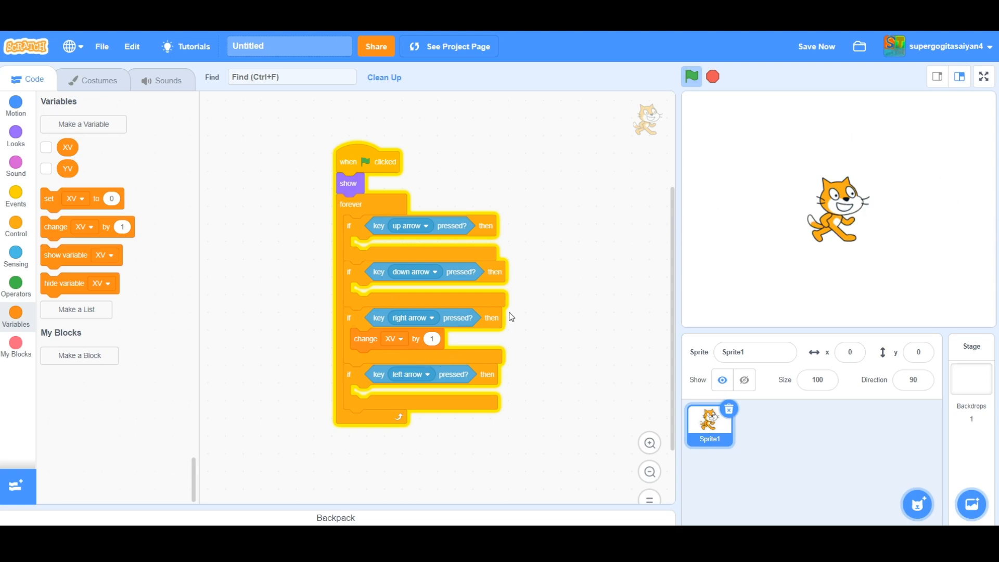
Duplicate change XV into the left-arrow if as -1, run the script to watch XV, then hide its readout
right_click(373, 338)
type("-1")
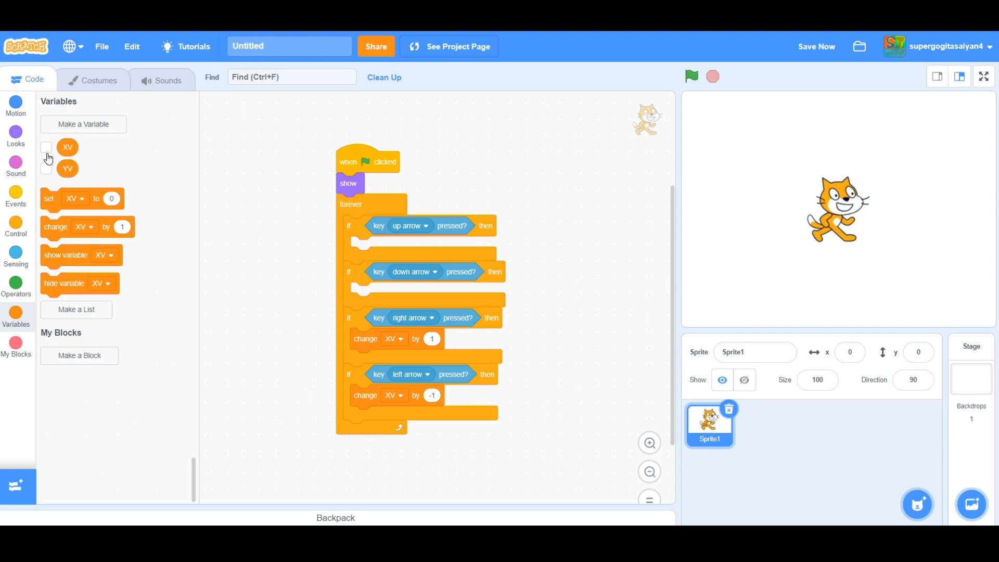
left_click(691, 76)
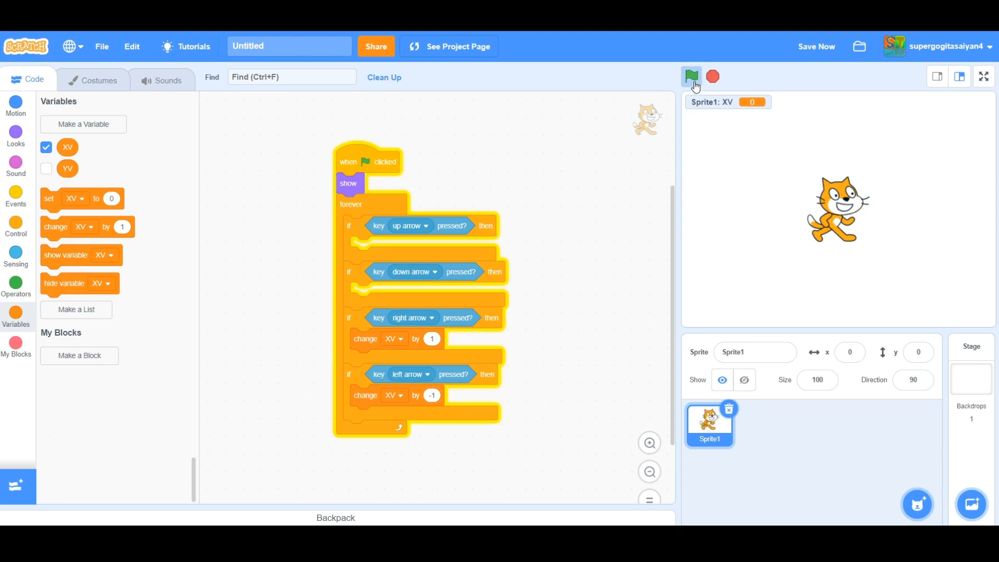
left_click(691, 76)
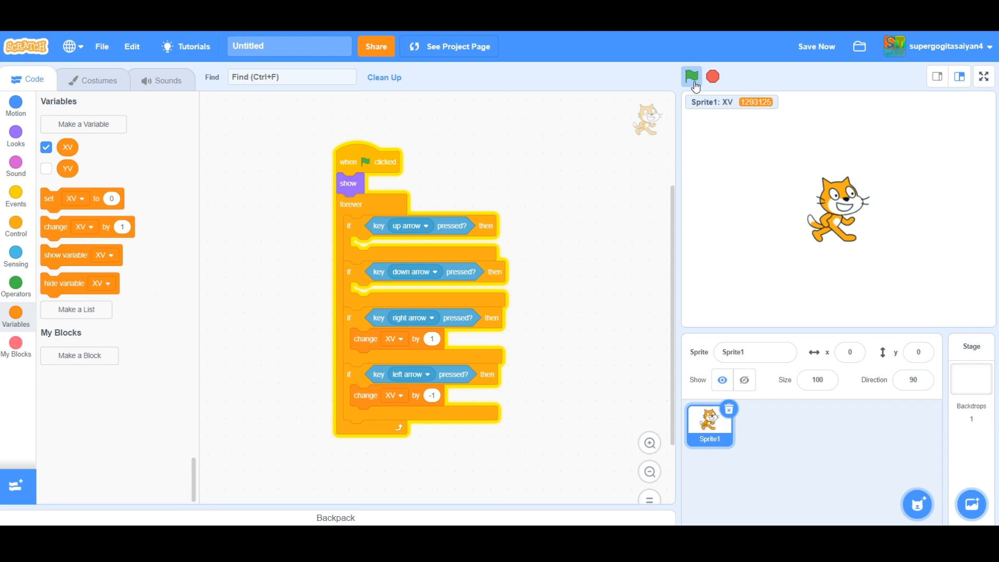
left_click(691, 76)
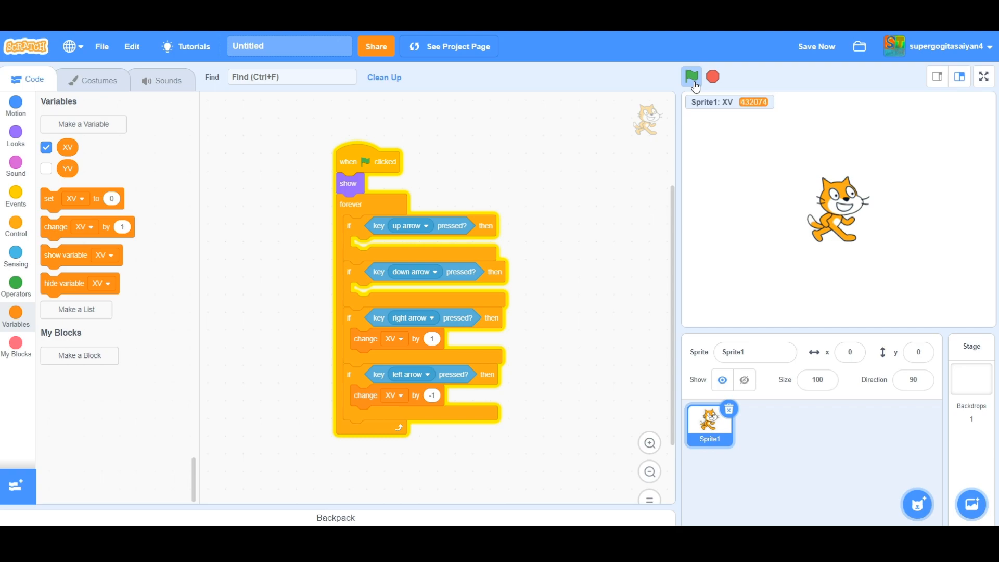
left_click(691, 75)
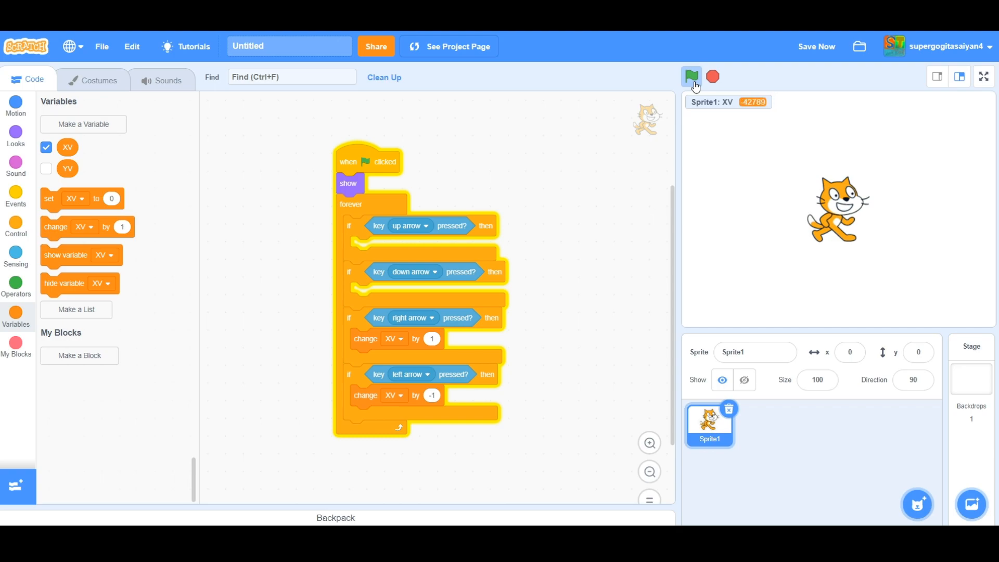
left_click(691, 76)
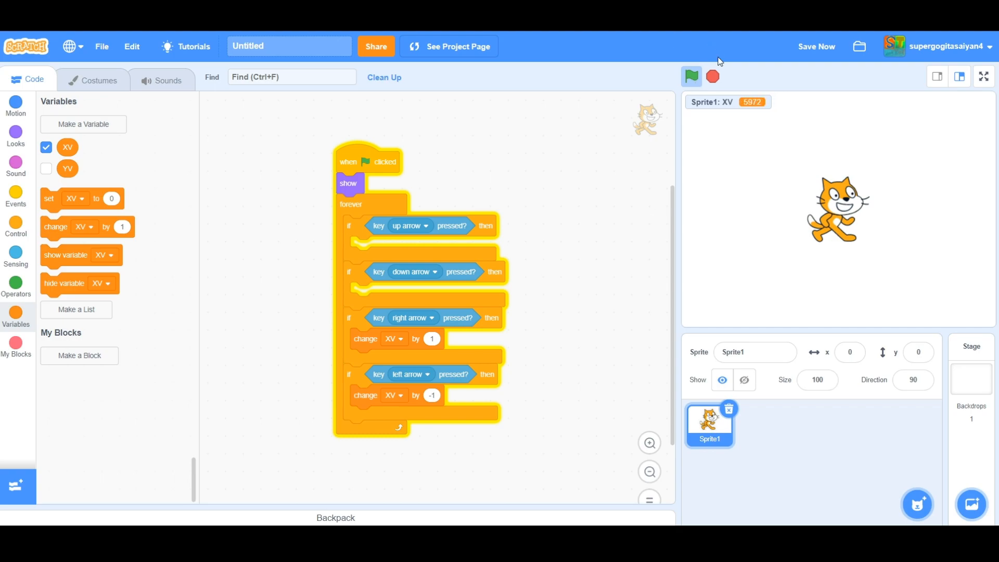
left_click(712, 76)
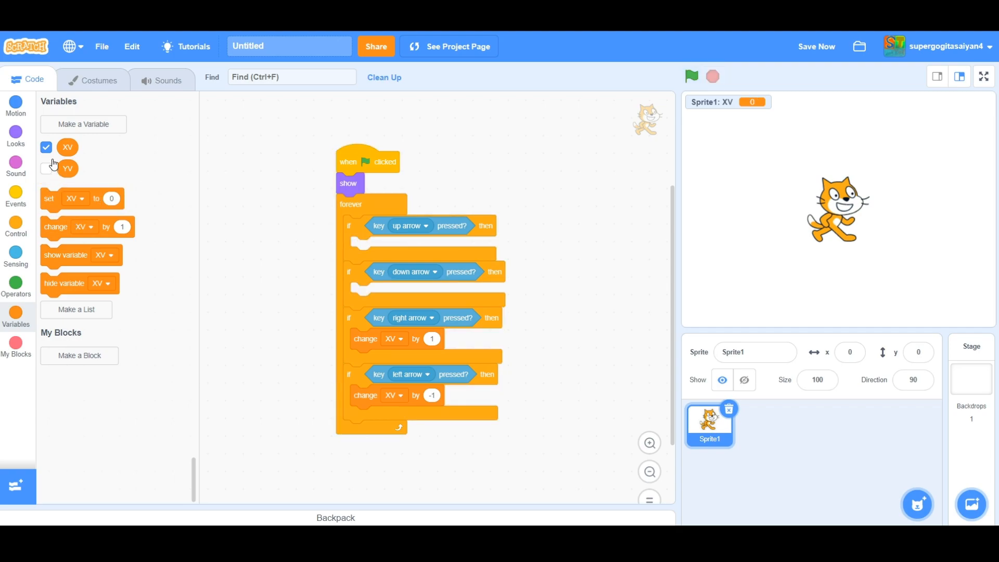
left_click(45, 146)
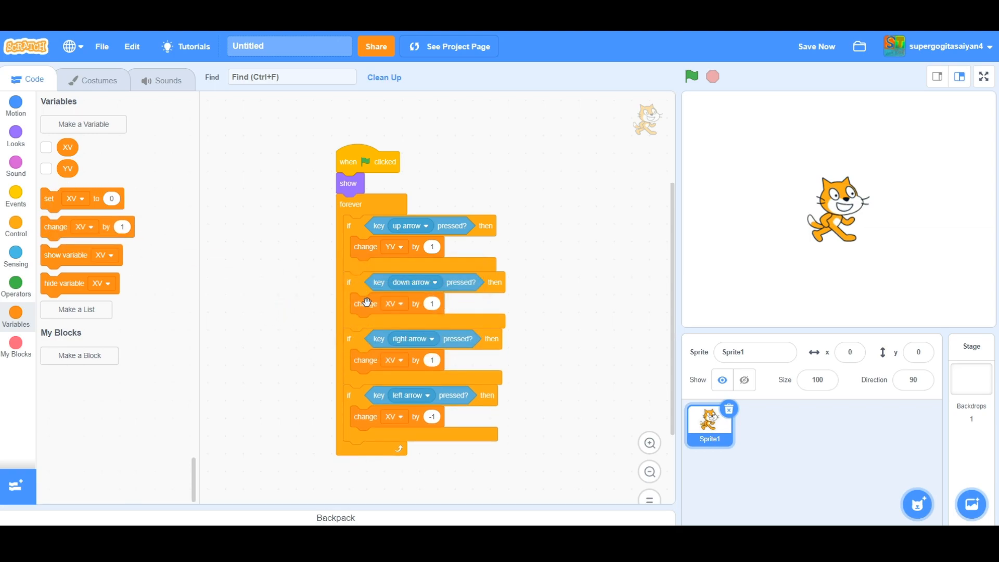
Make the down-arrow block change YV by -1 and place set XV to 0 at the loop's end
left_click(392, 303)
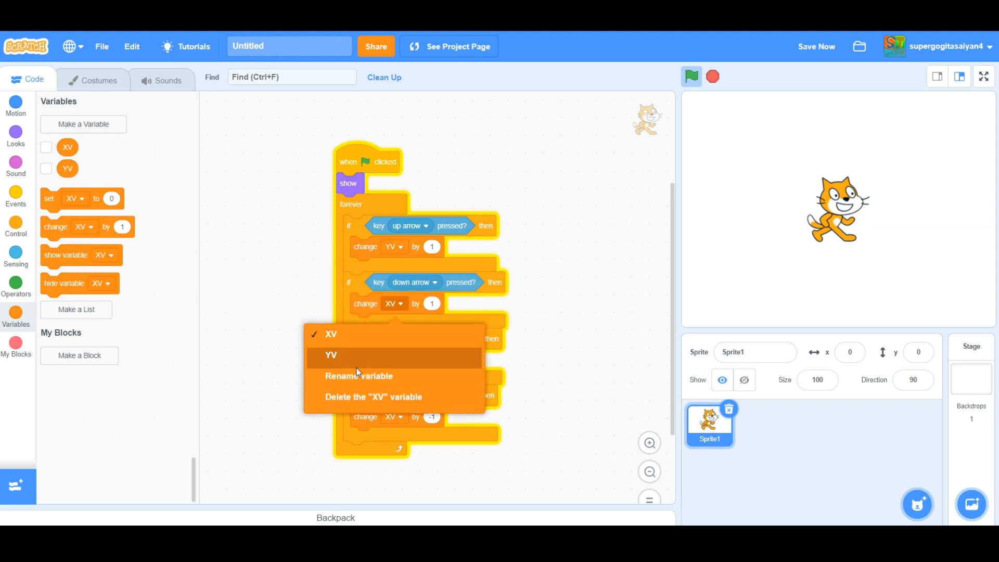
left_click(331, 354)
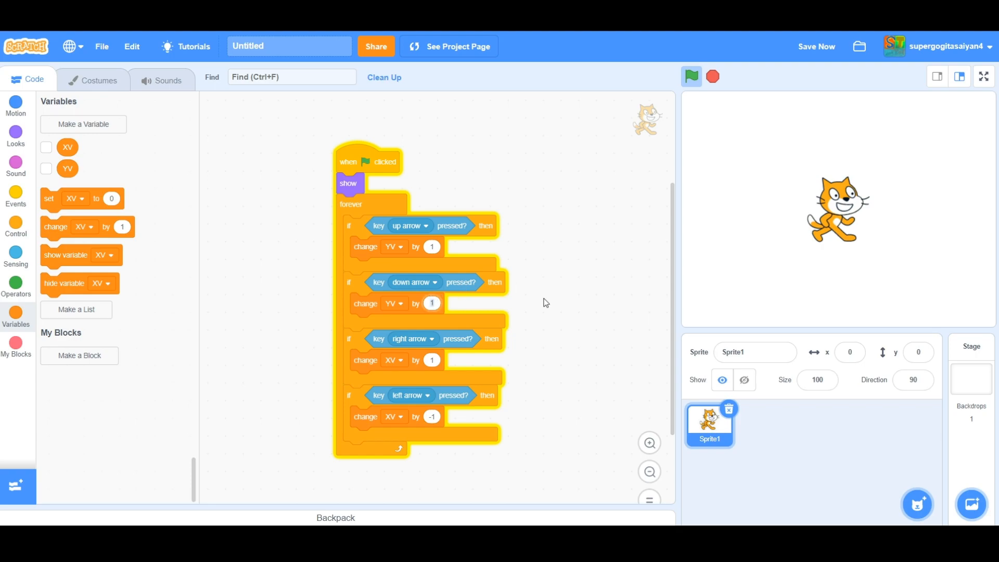
scroll("down", 3)
type("-1")
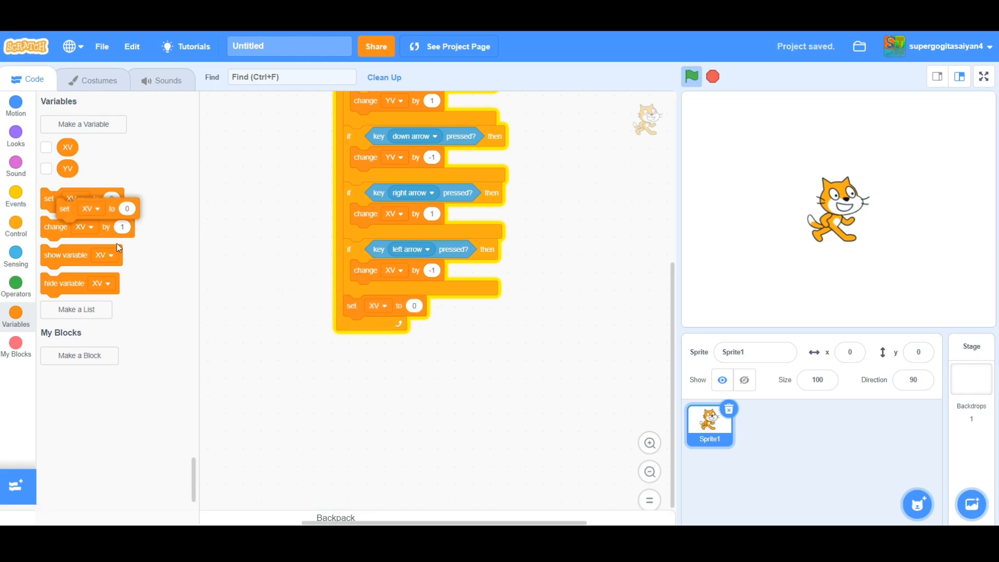
Target the second set block at YV and give both set blocks a multiply by 0.9 of their own variable
left_click(385, 305)
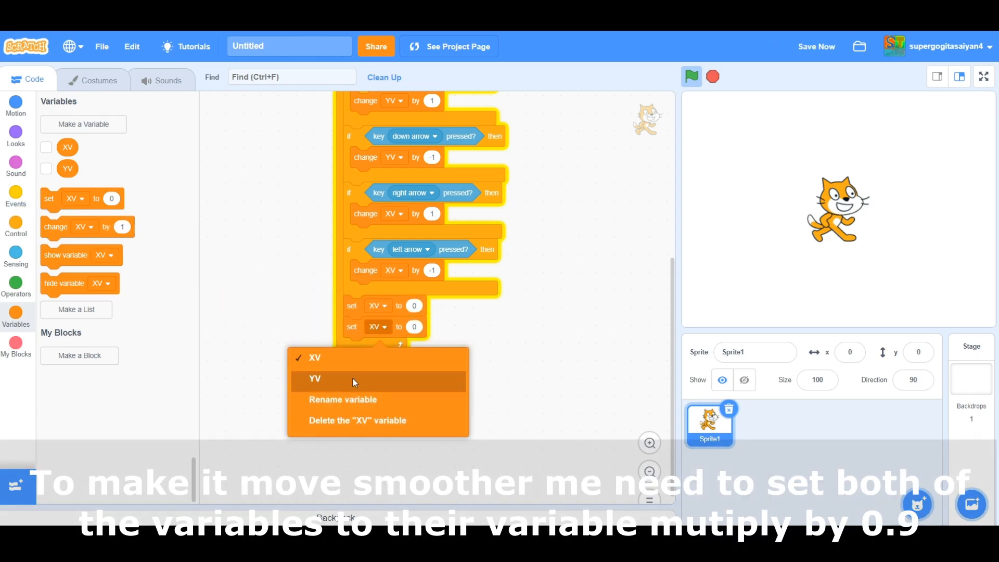
left_click(315, 379)
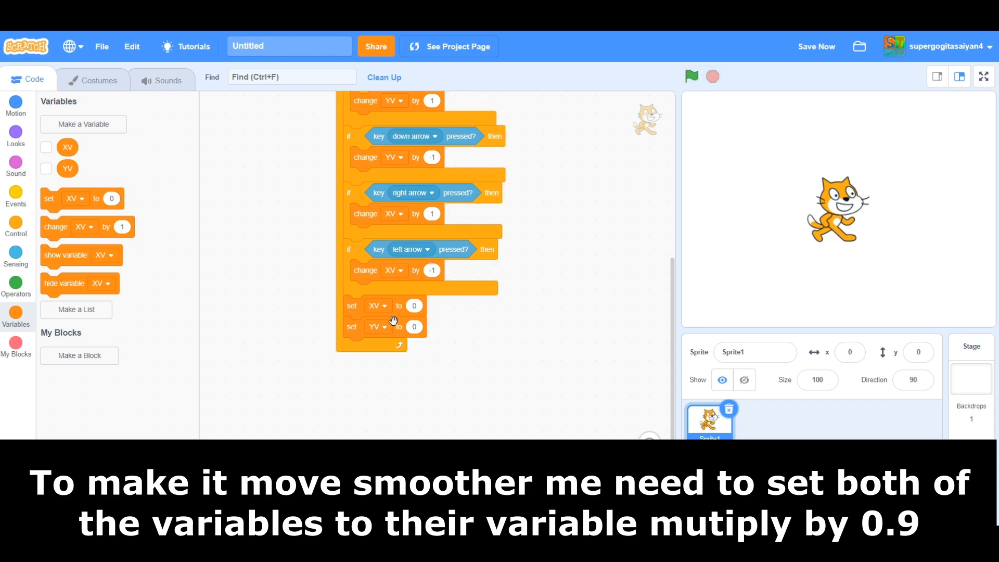
left_click(16, 282)
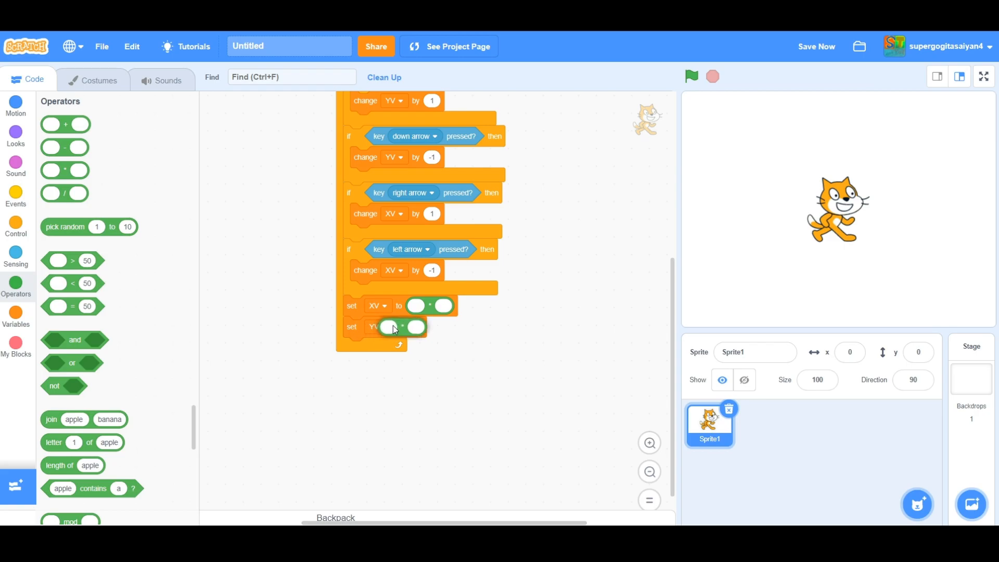
left_click(16, 312)
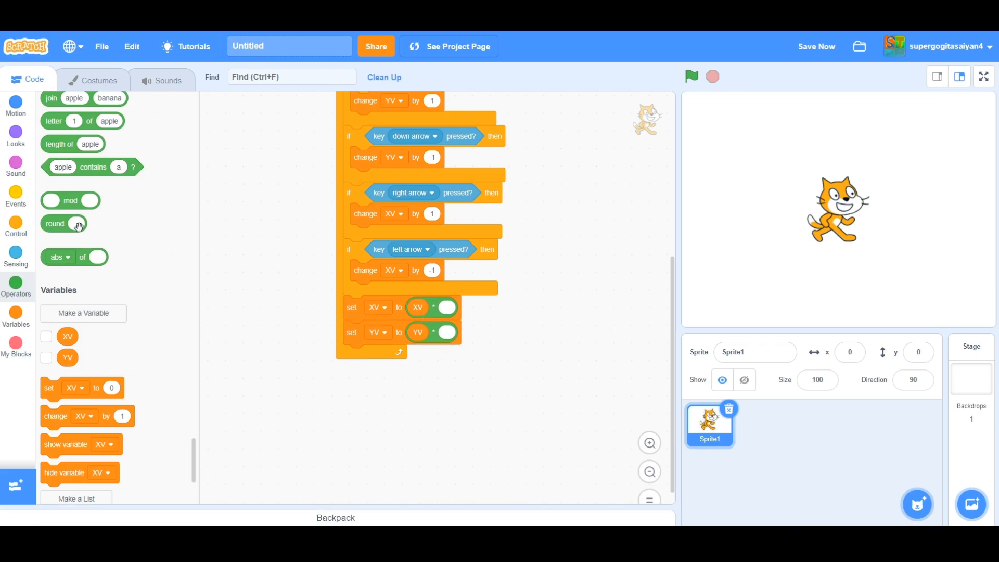
mouse_move(487, 225)
type("0.9")
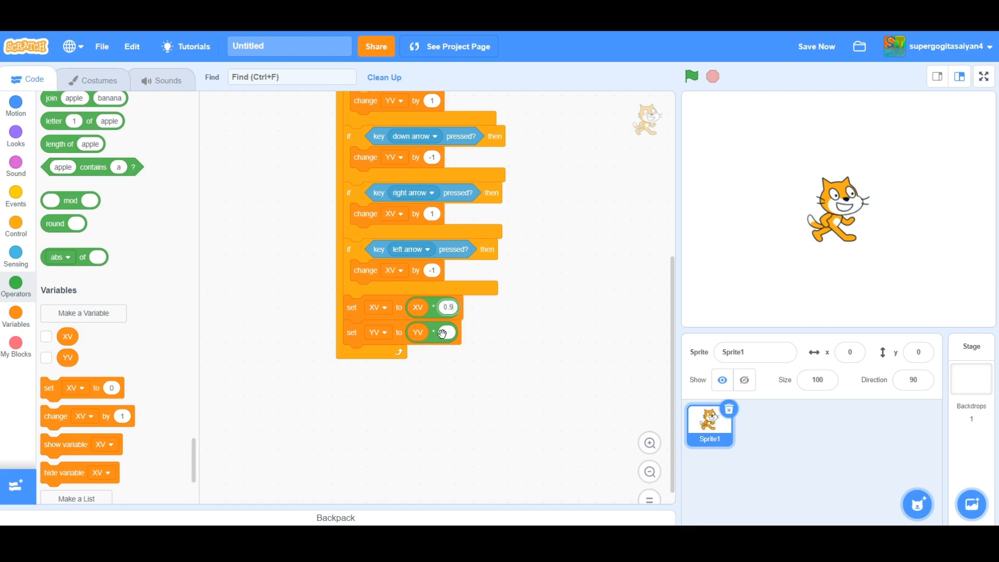
left_click(446, 331)
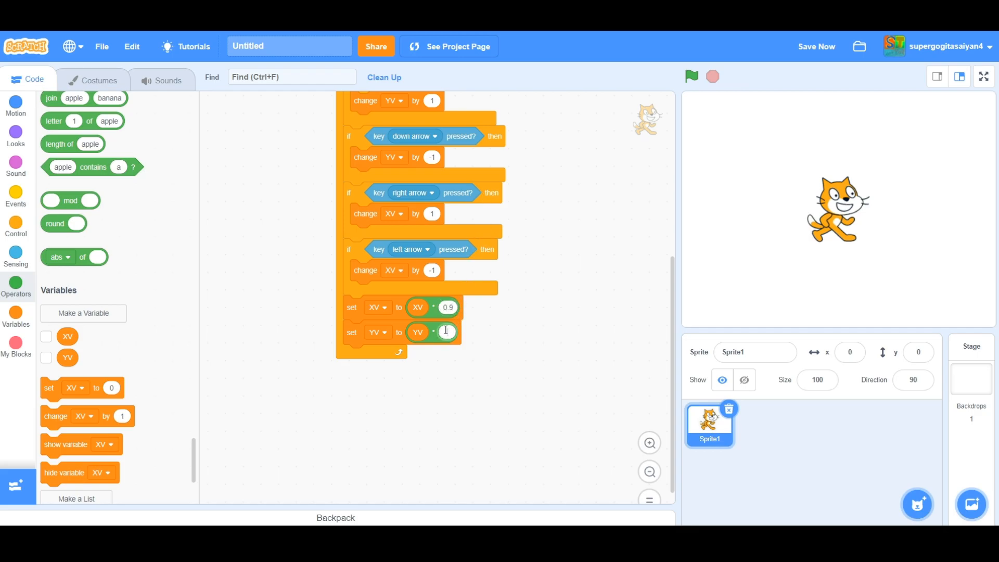
type("0.9")
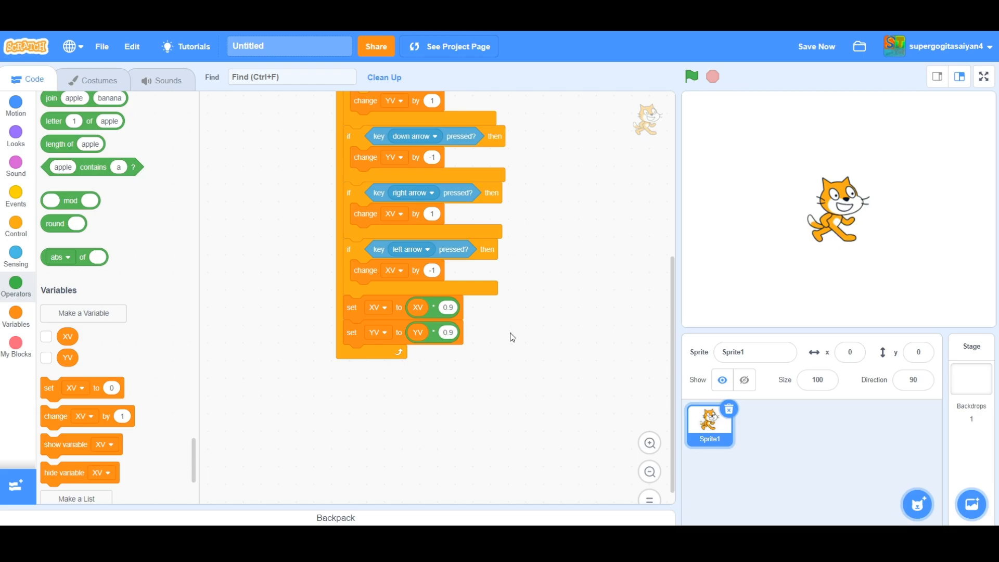
mouse_move(8, 144)
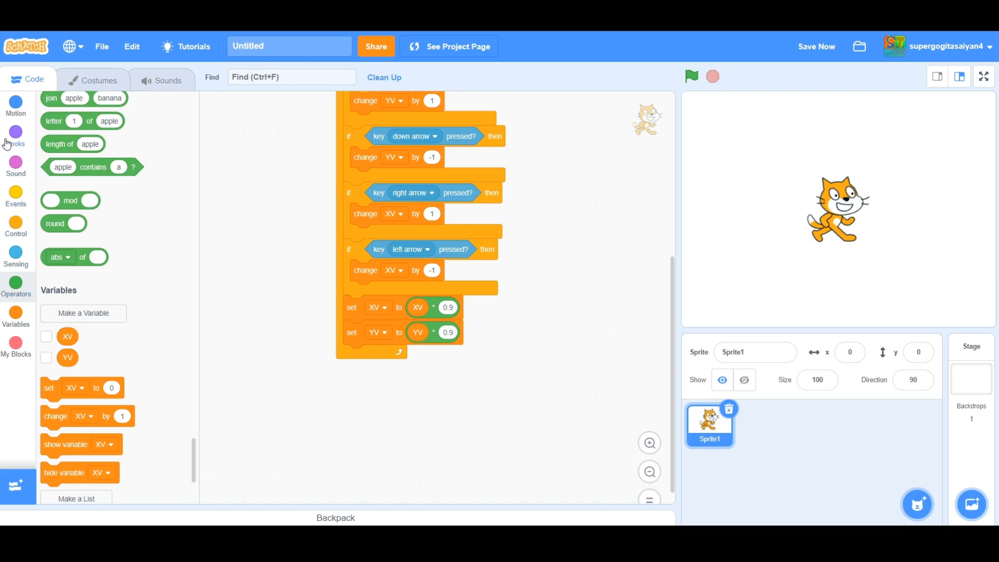
Add change x by XV and change y blocks to the loop, then run the project to test movement
left_click(15, 105)
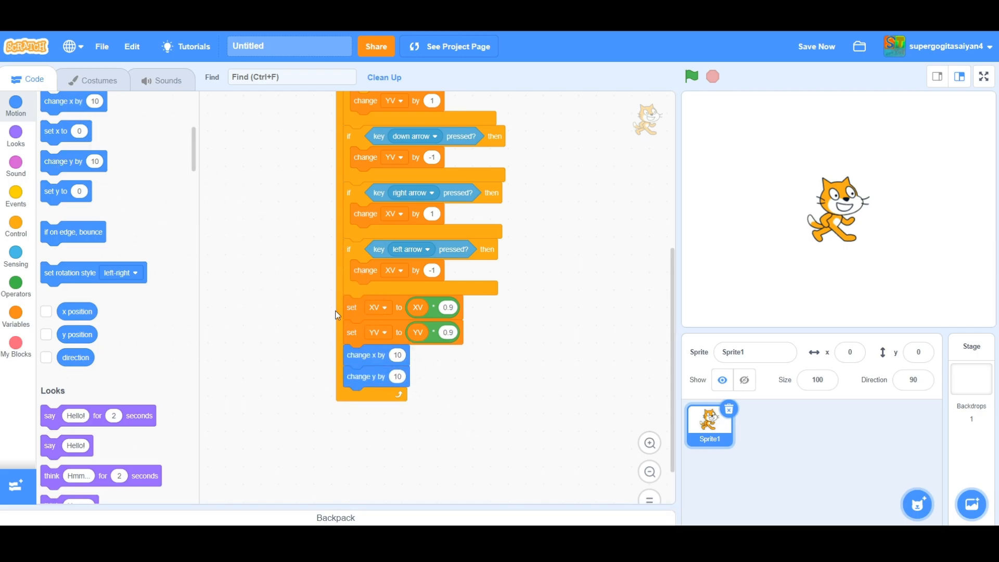
left_click(16, 315)
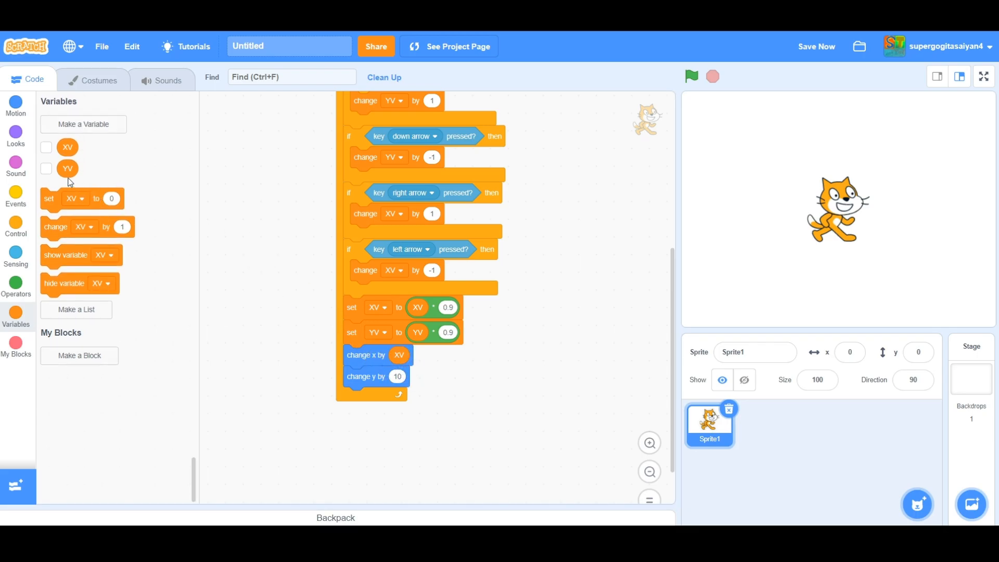
scroll("up", 3)
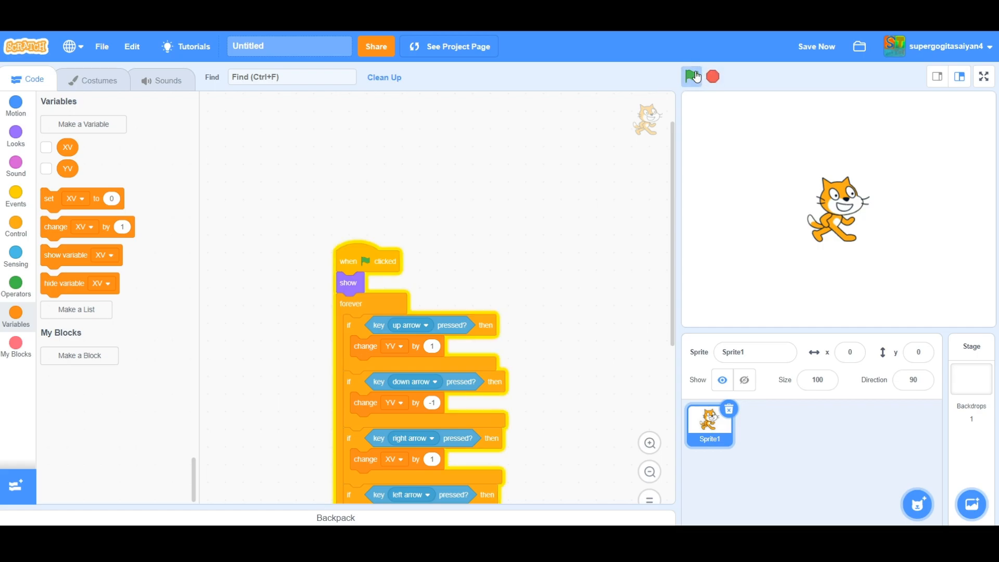
left_click(691, 76)
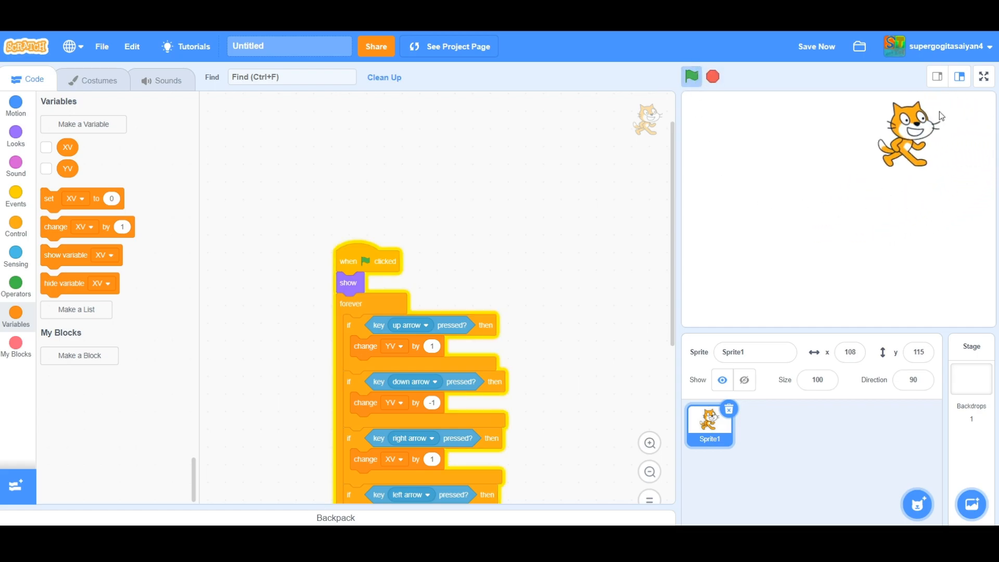
Enlarge the stage to full screen and glide the cat around with the arrow keys
left_click(983, 76)
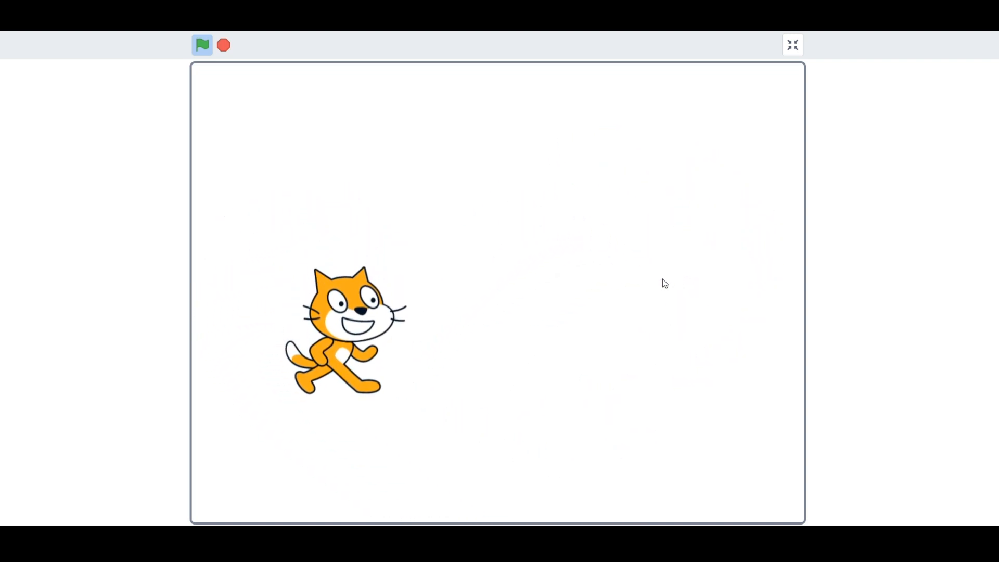
left_click(201, 45)
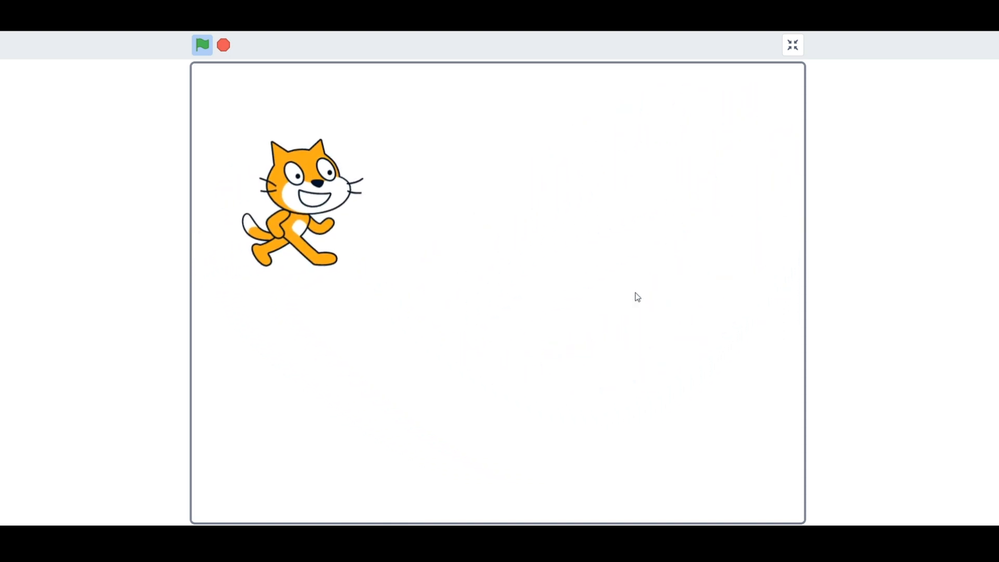
left_click(202, 45)
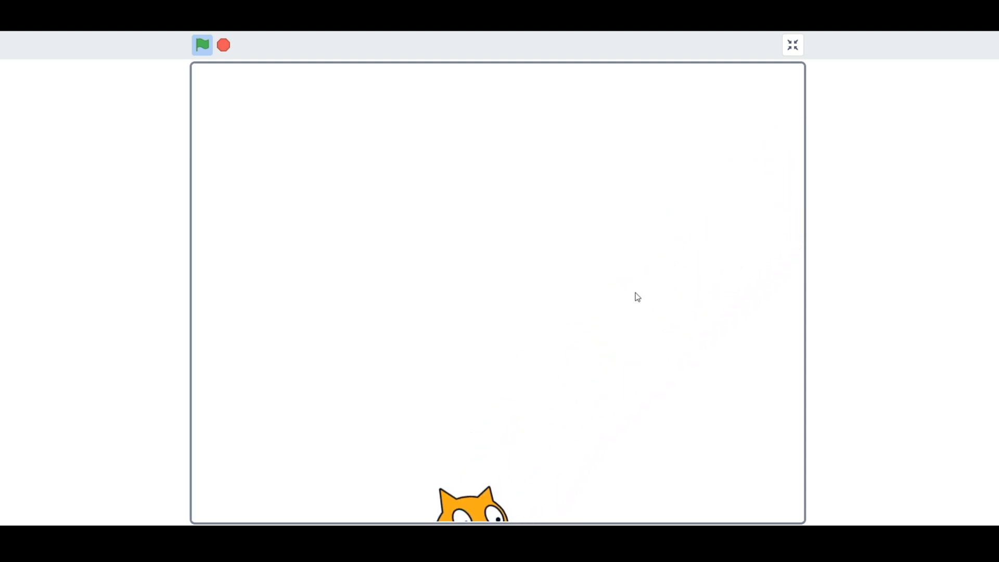
left_click(202, 45)
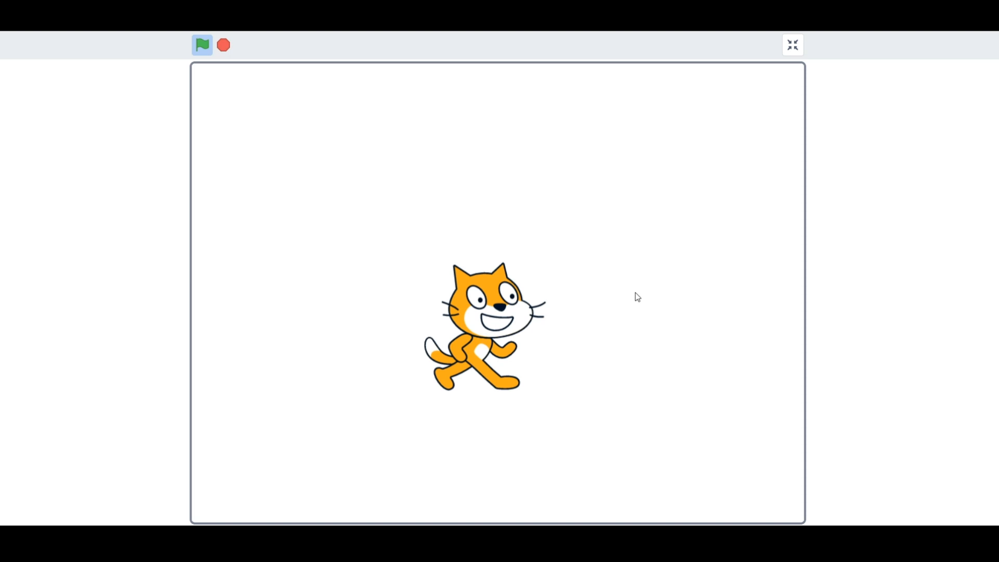
mouse_move(630, 300)
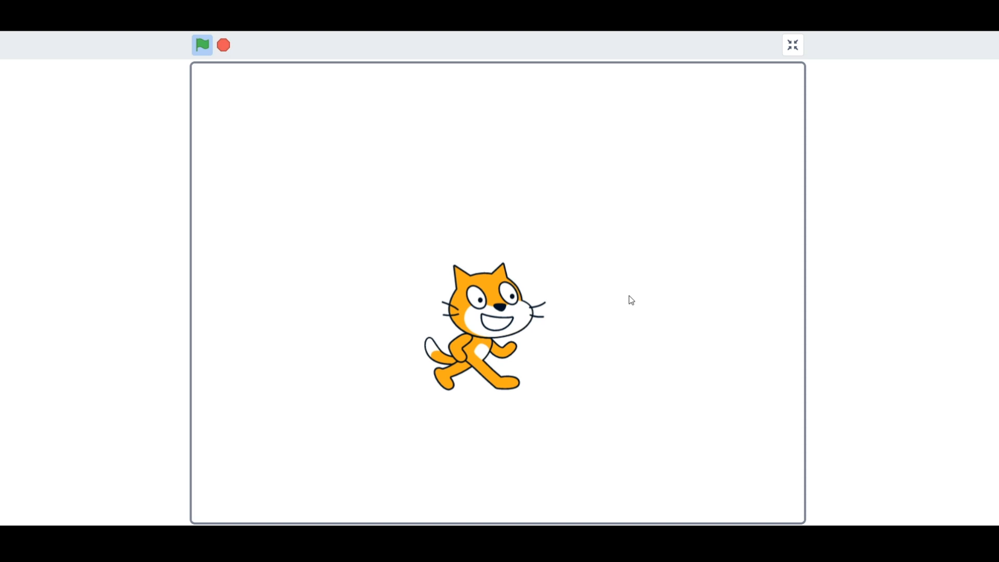